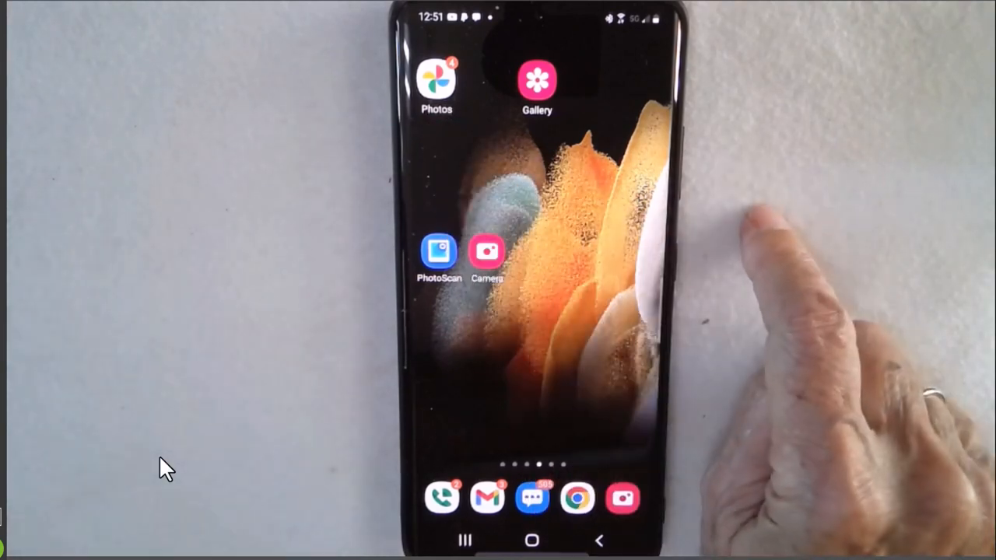
# Launch Google Photos and play the castle video with its playback controls visible.
pyautogui.click(435, 81)
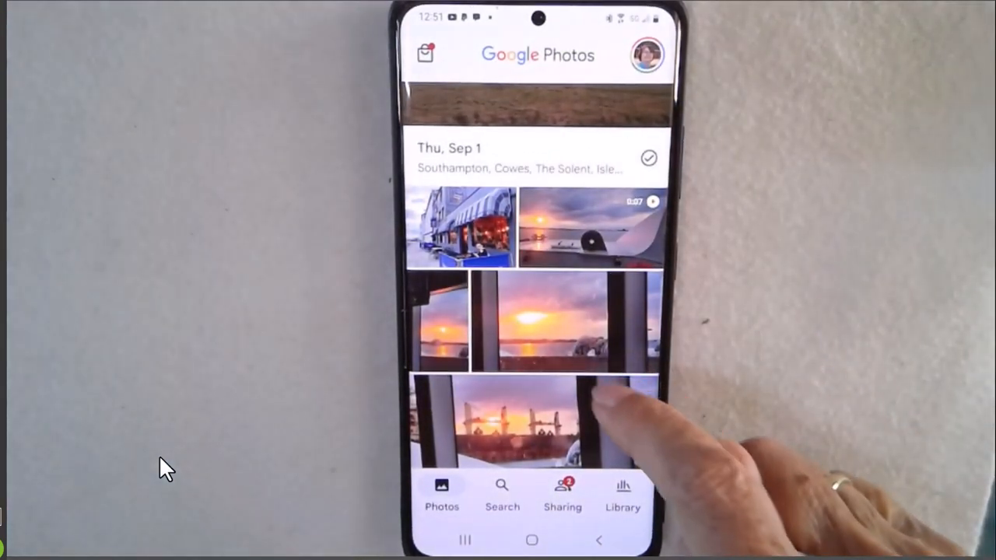
pyautogui.scroll(-3)
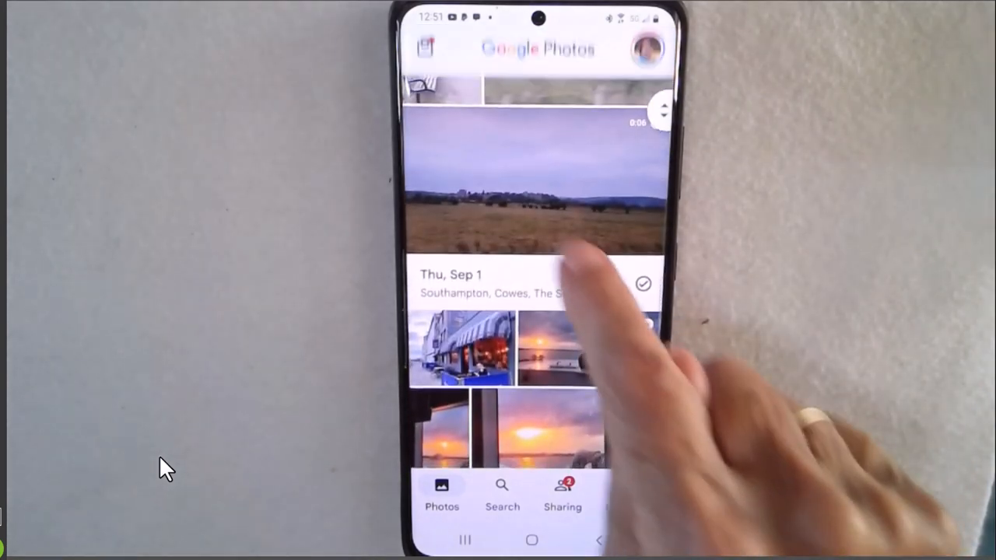
pyautogui.click(537, 179)
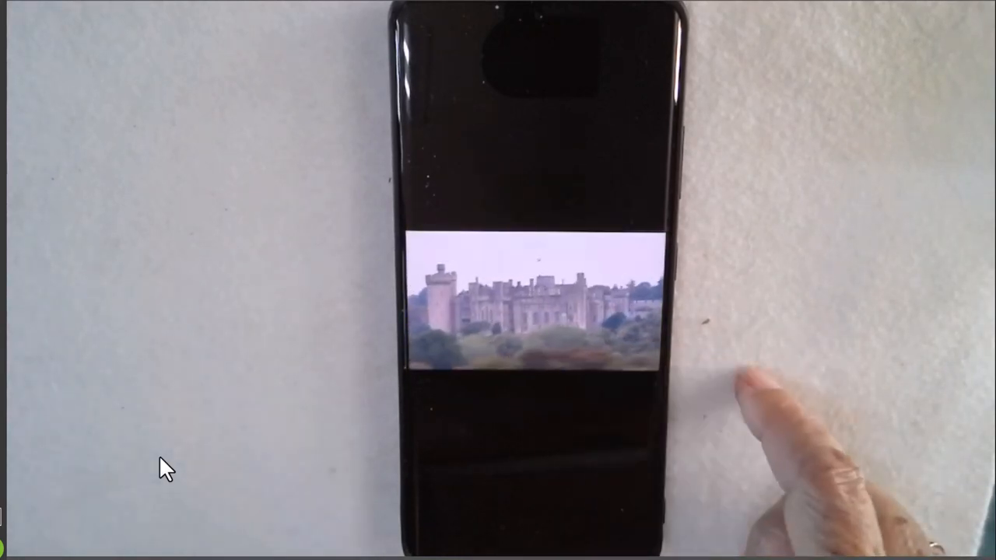
pyautogui.click(529, 312)
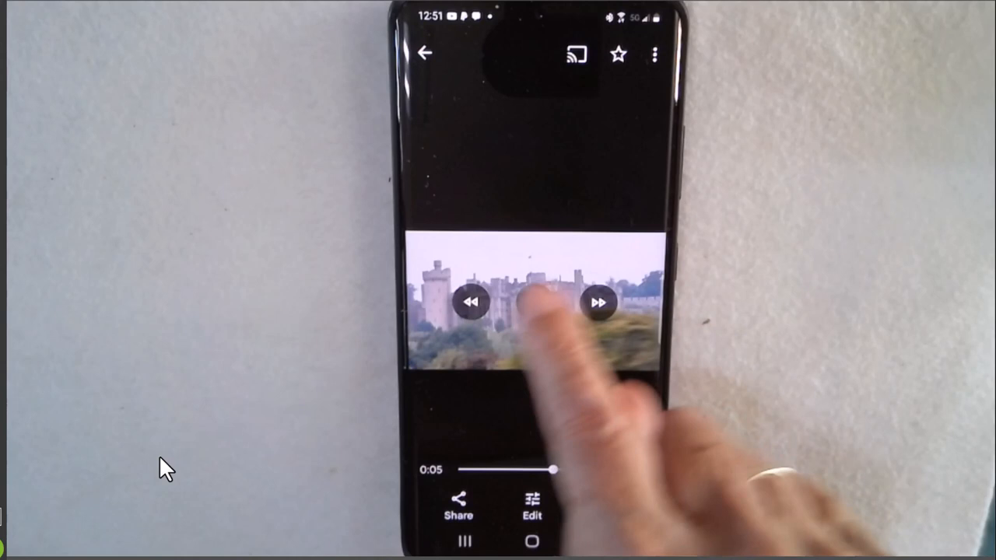
# Pause on the distant castle view and export that frame as its own photo.
pyautogui.click(534, 301)
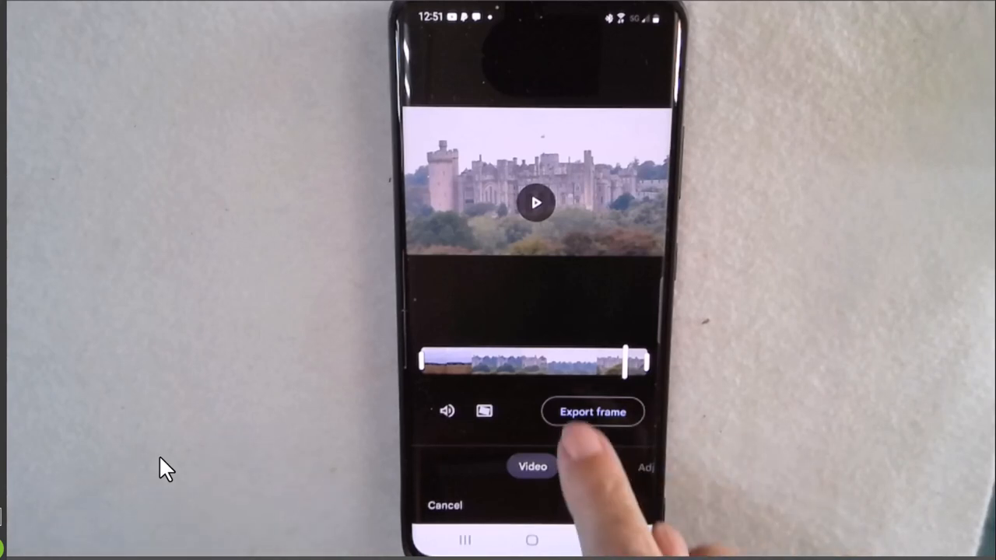
pyautogui.click(591, 411)
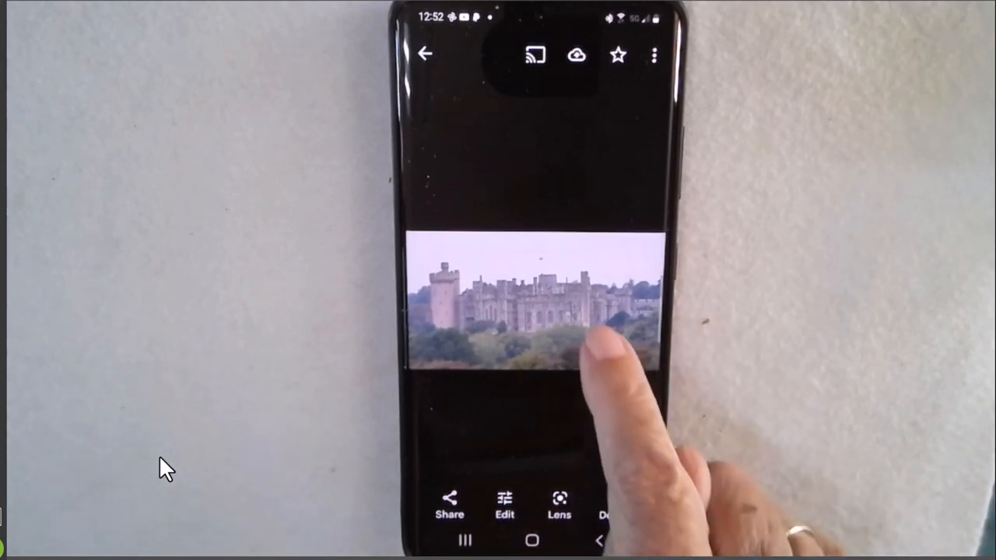
# Edit the castle still, try Dynamic, then apply the Enhance suggestion instead.
pyautogui.click(504, 506)
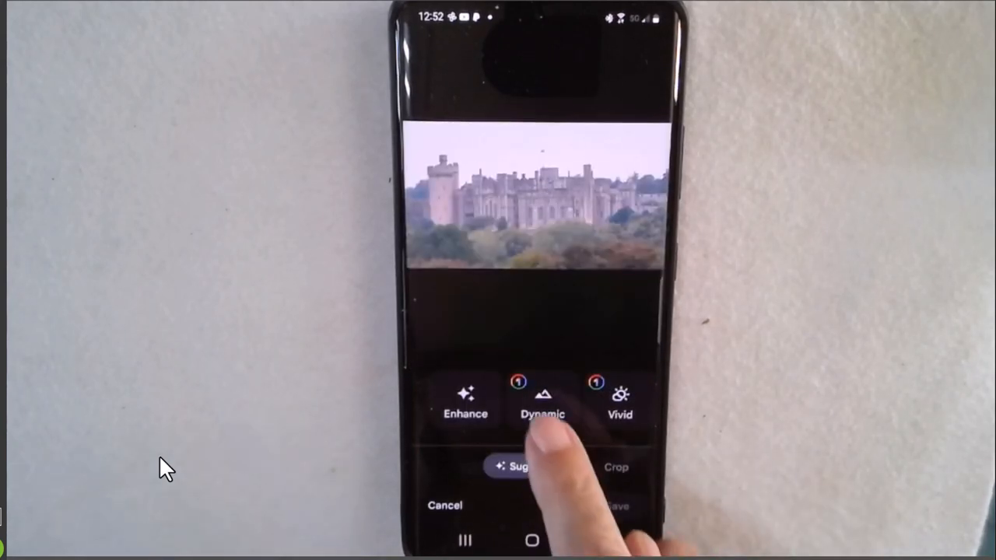
pyautogui.click(541, 397)
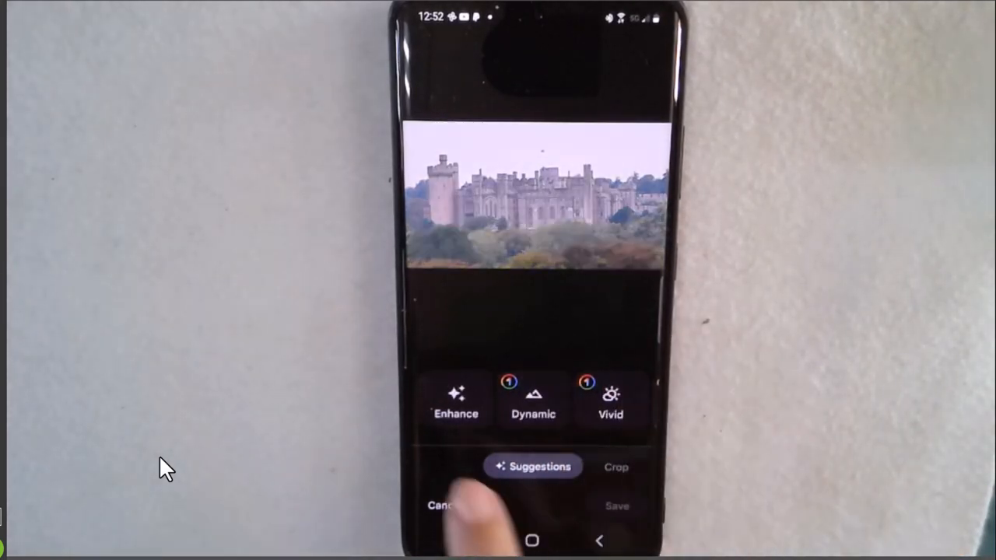
pyautogui.click(456, 402)
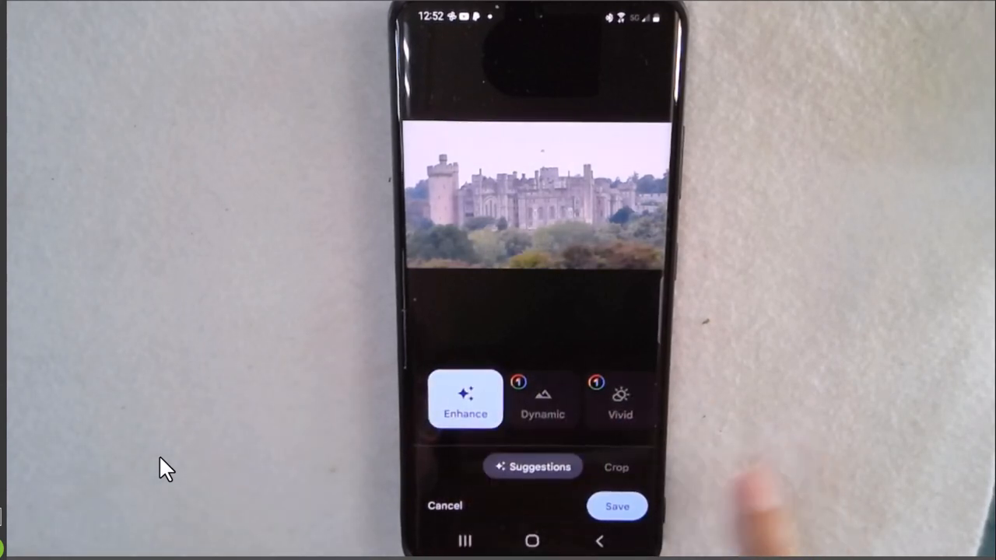
pyautogui.click(533, 467)
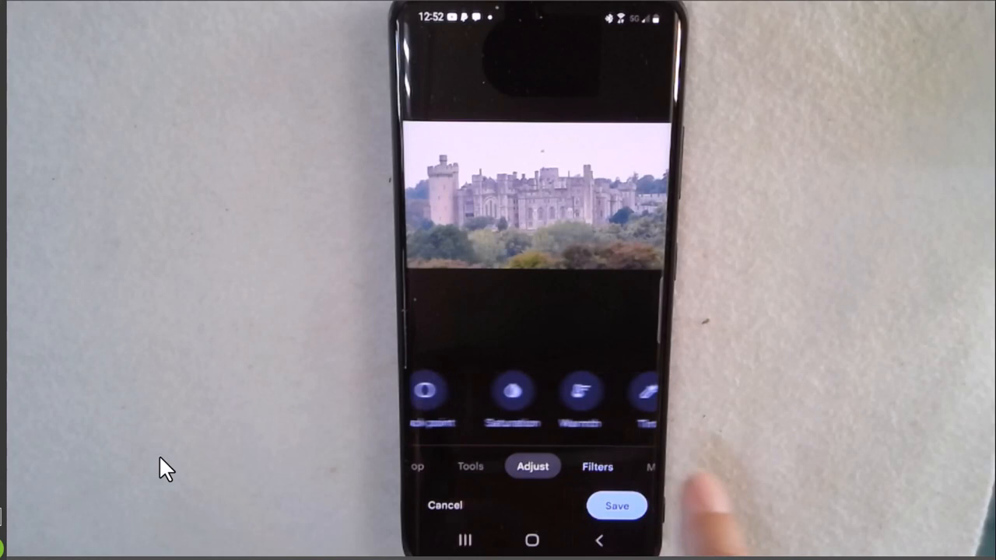
# Raise Pop to 69 and save the edits over the original photo, allowing Photos to modify it.
pyautogui.click(532, 392)
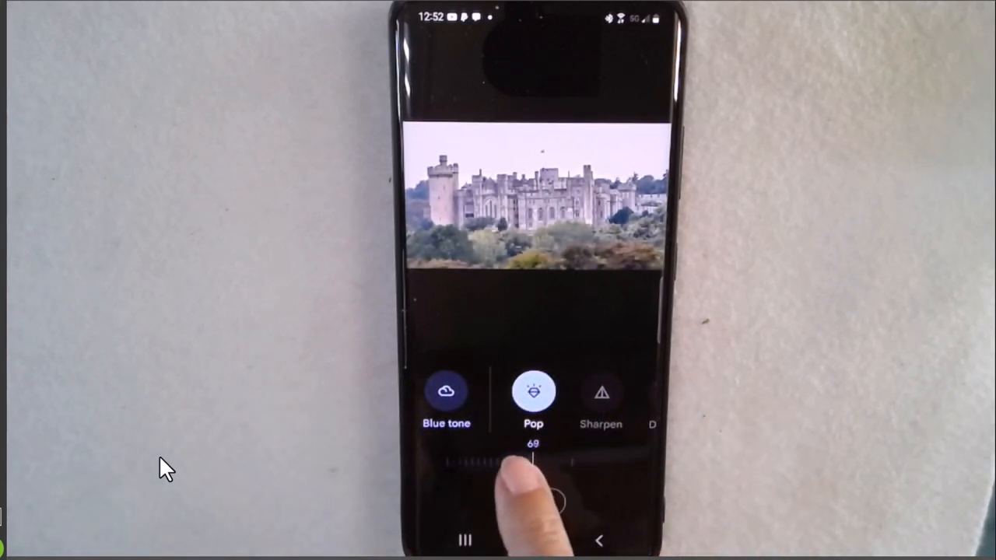
pyautogui.moveTo(511, 467); pyautogui.dragTo(537, 463)
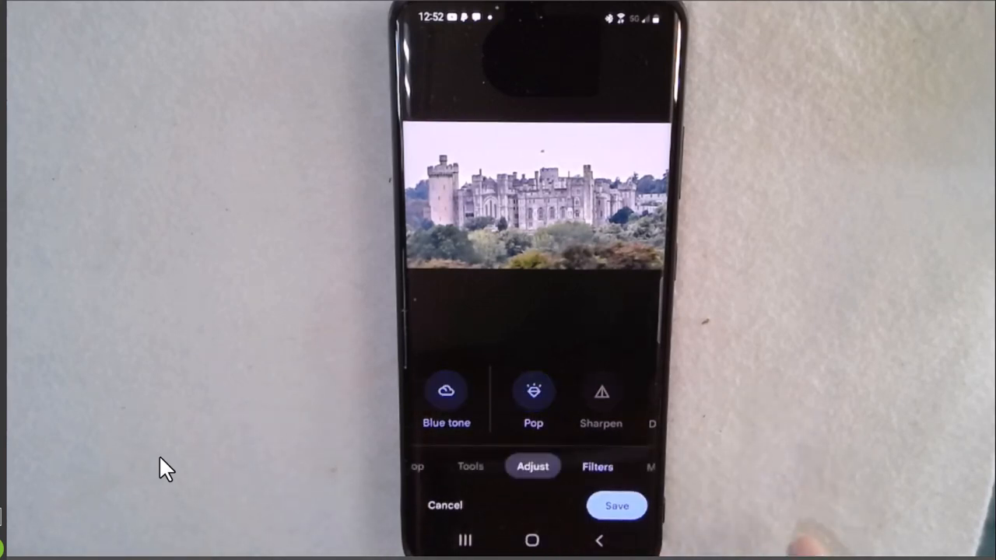
pyautogui.click(617, 504)
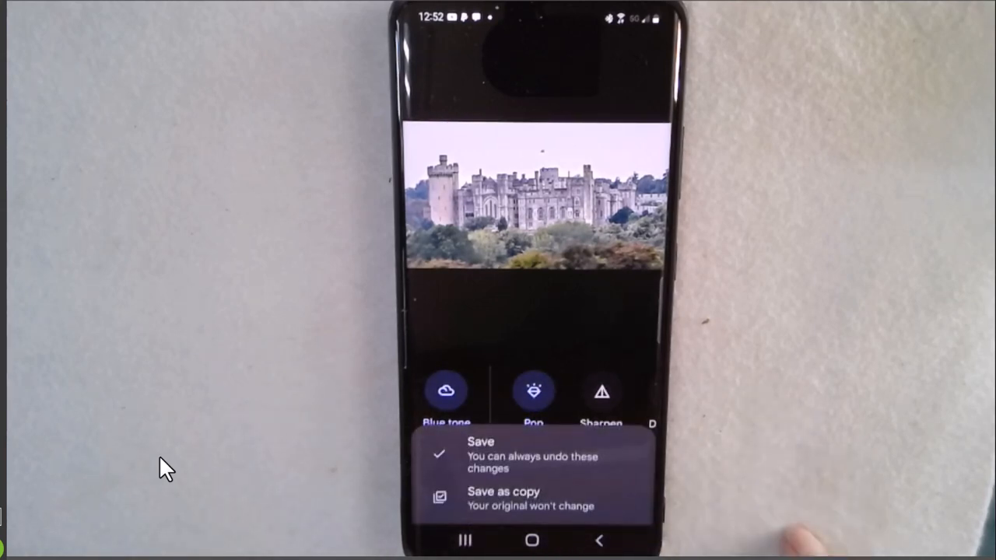
pyautogui.click(479, 442)
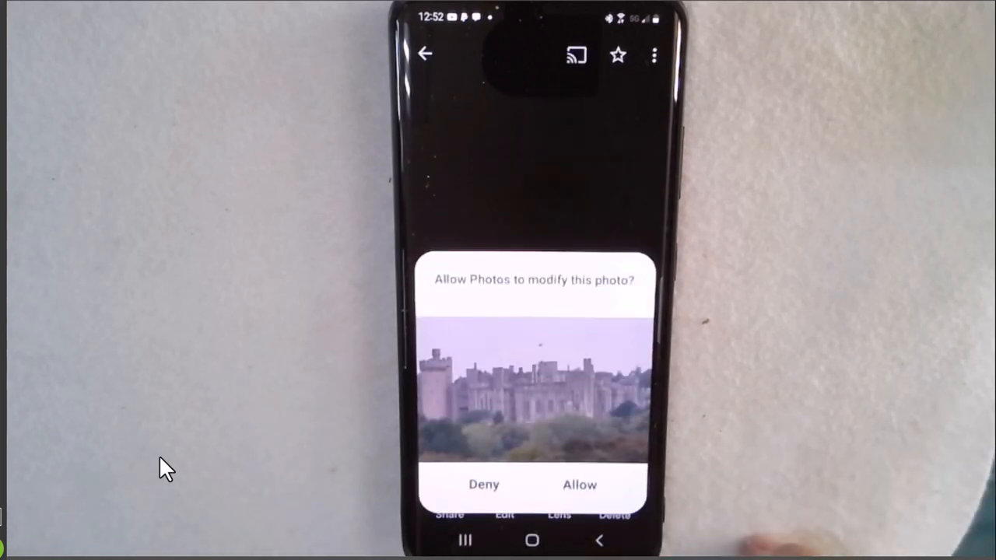
pyautogui.click(579, 484)
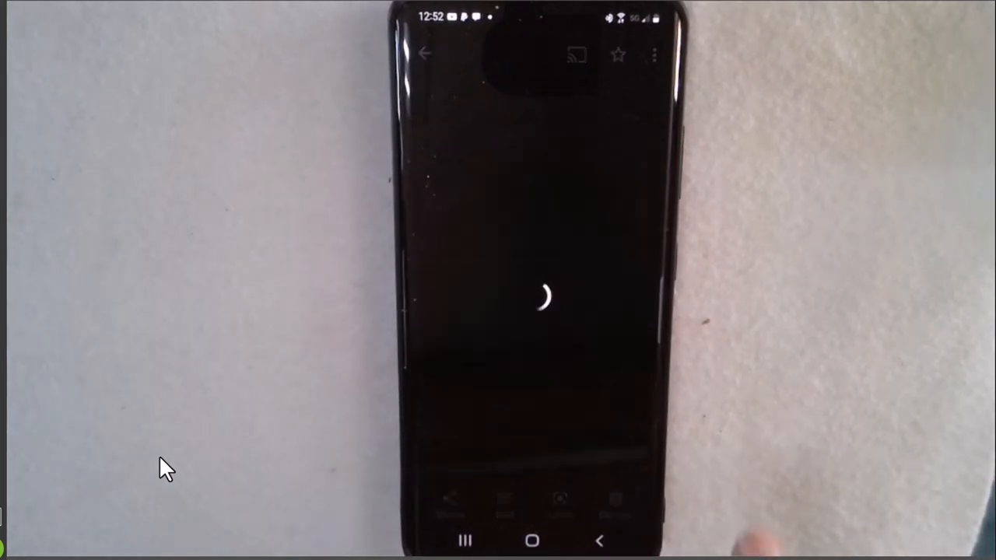